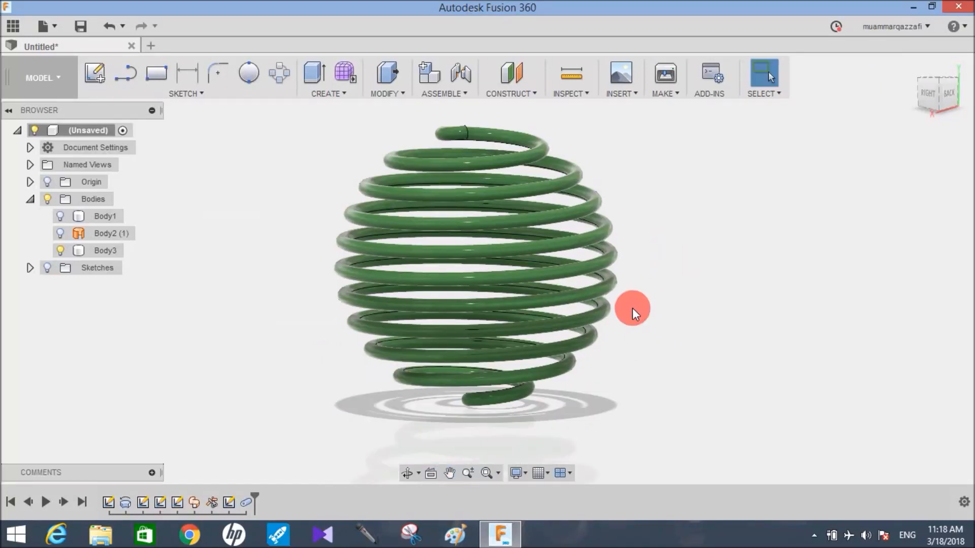
- Review the finished green spherical coil spring and start a new Untitled design
click(105, 250)
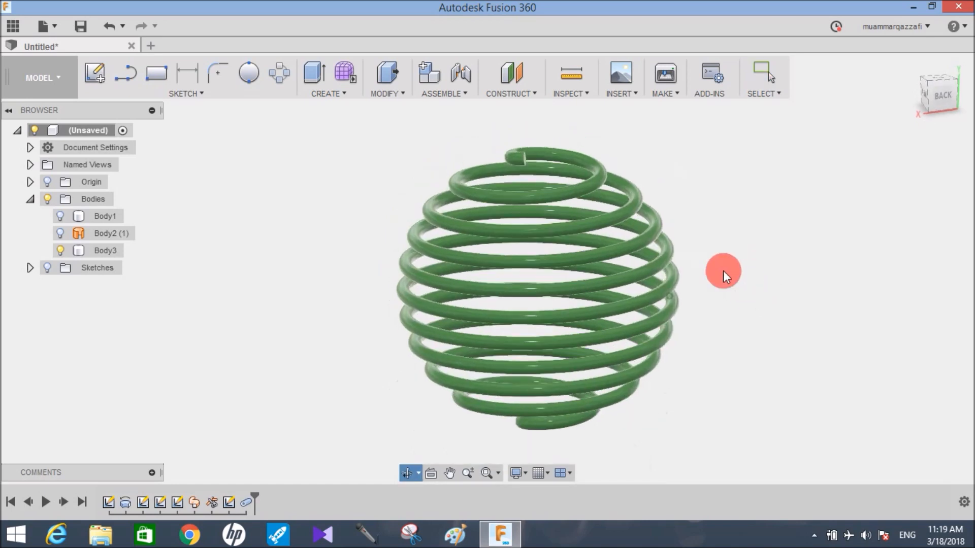
click(293, 46)
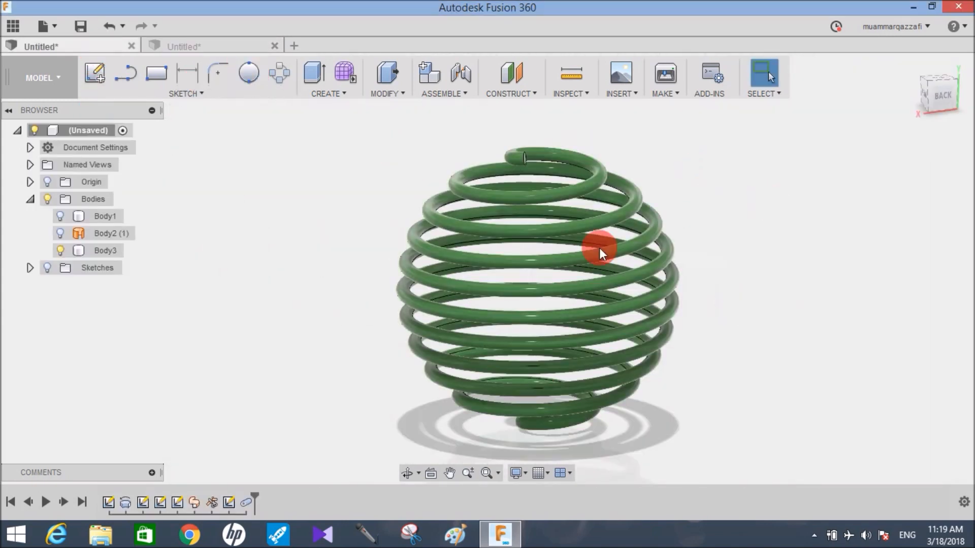
mouse_move(709, 114)
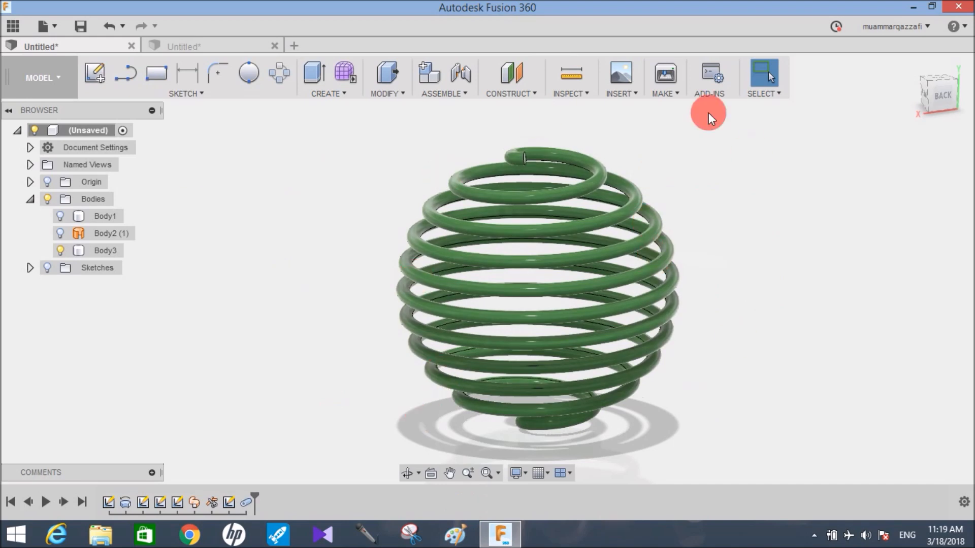
- In the new design, sketch a 100 mm circle at the origin and revolve it 360° into a solid sphere
click(211, 46)
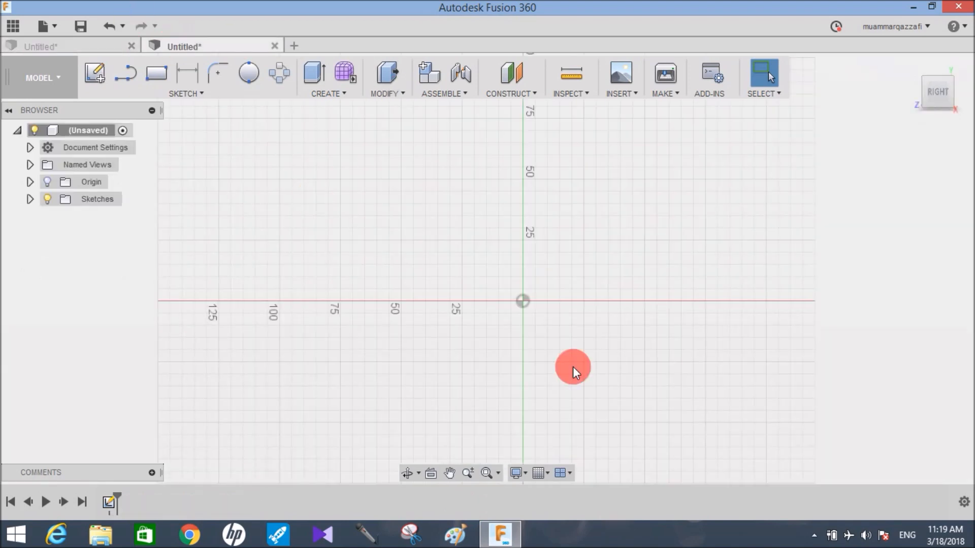
click(248, 73)
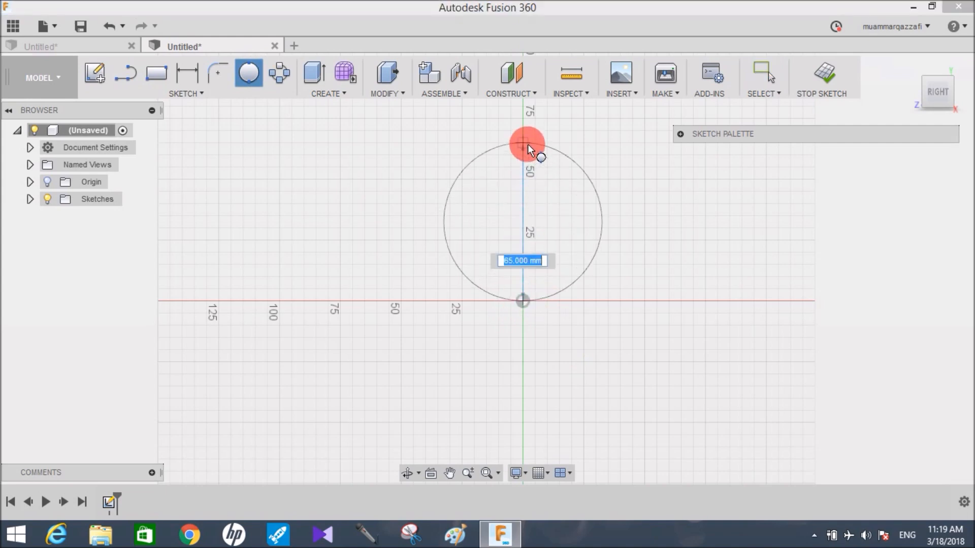
text(100)
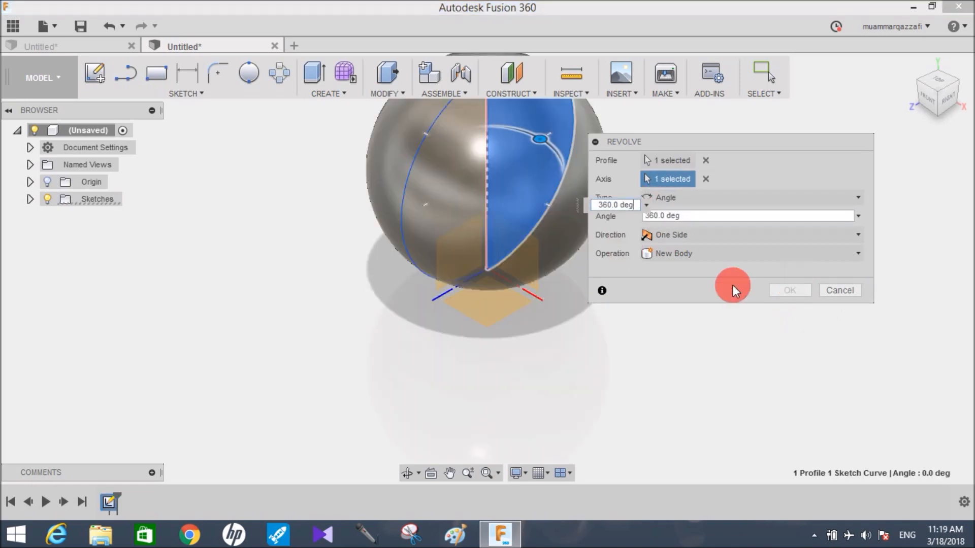
click(788, 291)
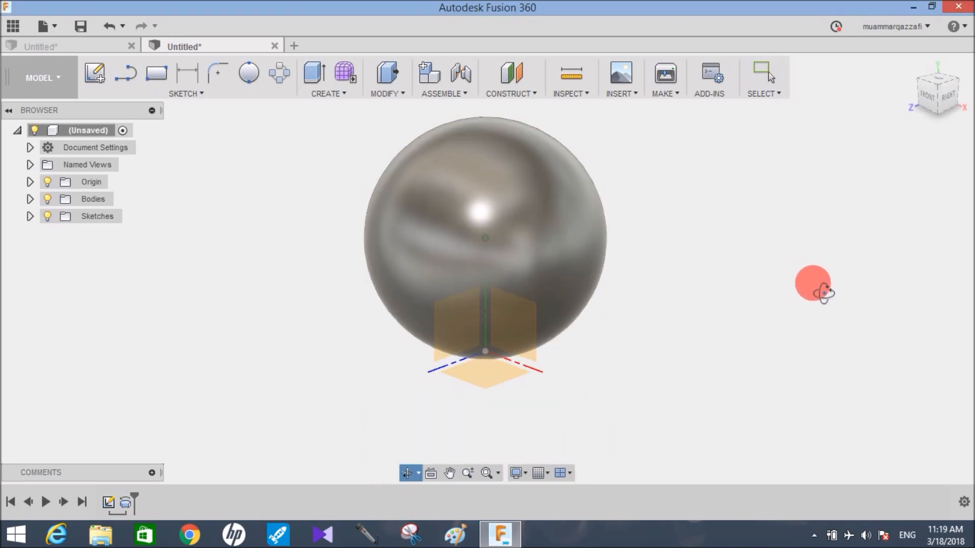
- Create a helix on the XZ plane with radius 60 mm, pitch 10 mm and 10 revolutions around the sphere
click(185, 78)
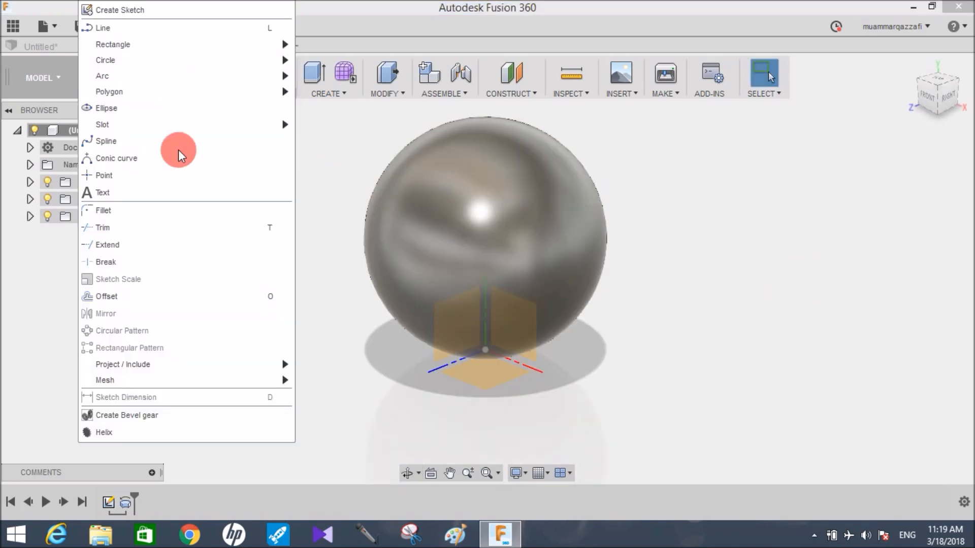
click(104, 433)
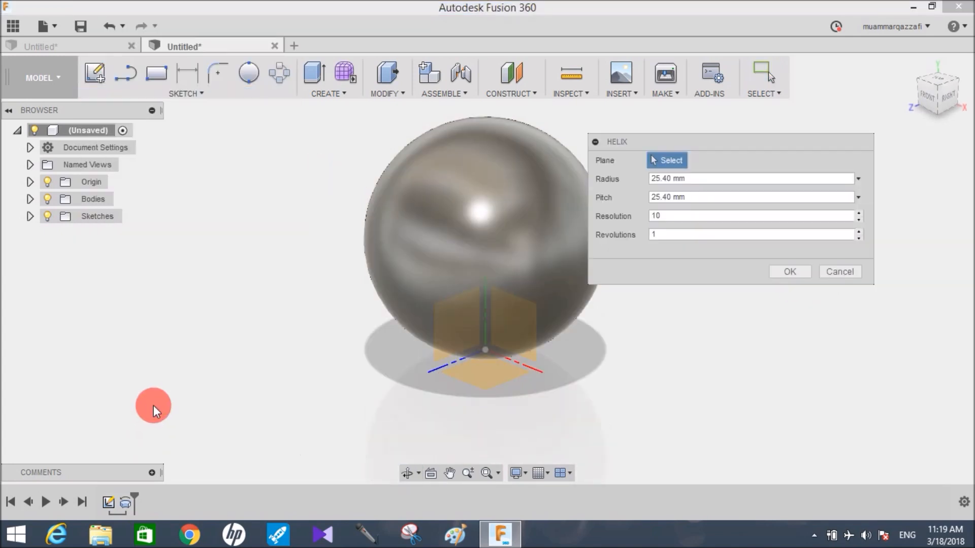
click(488, 379)
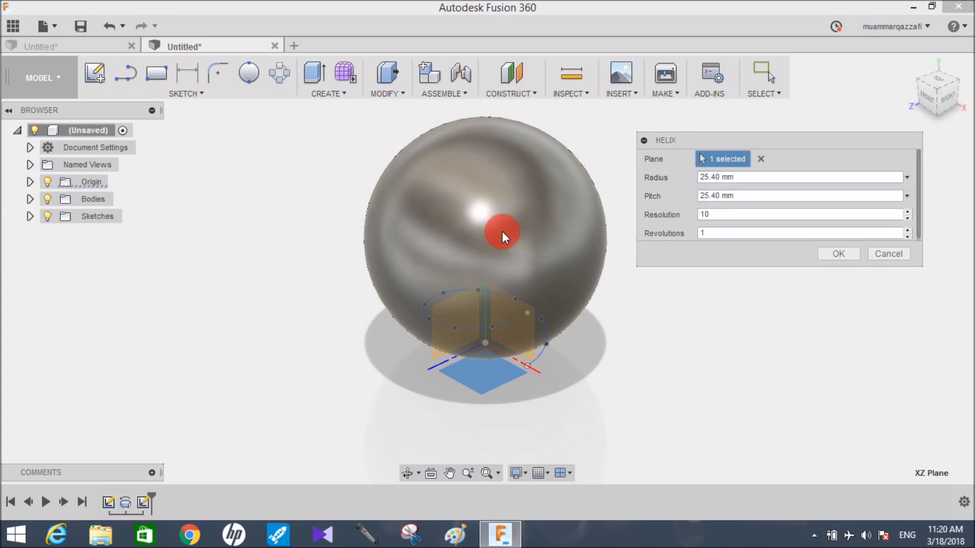
mouse_move(469, 261)
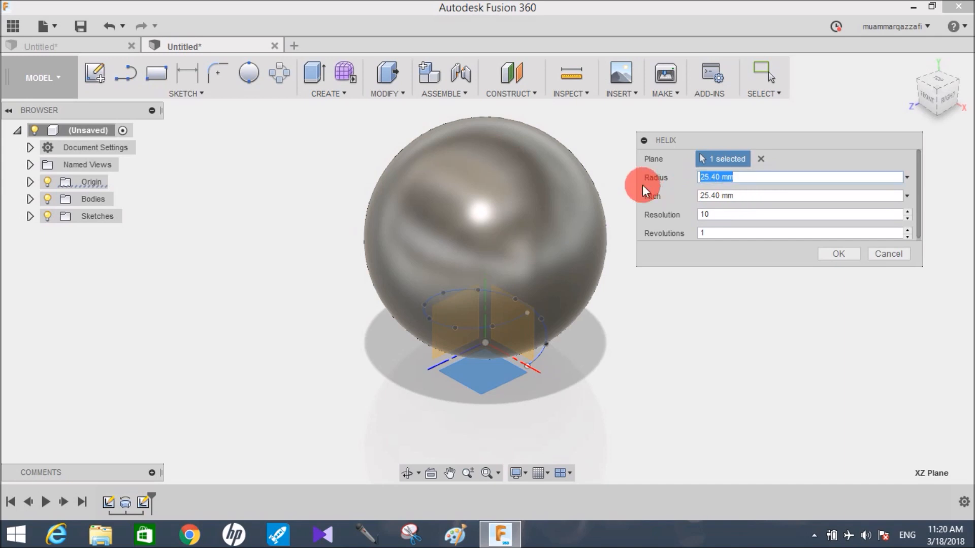
text(60)
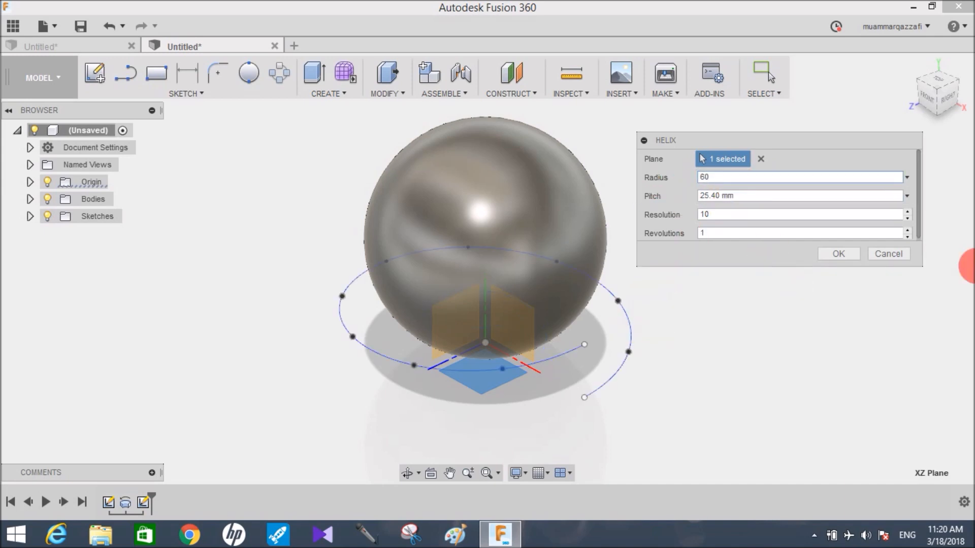
click(935, 92)
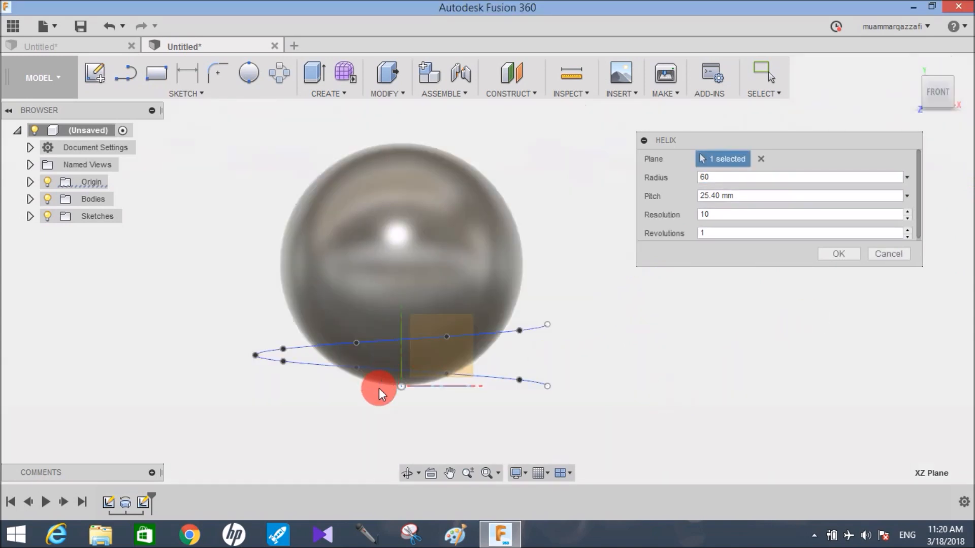
mouse_move(406, 151)
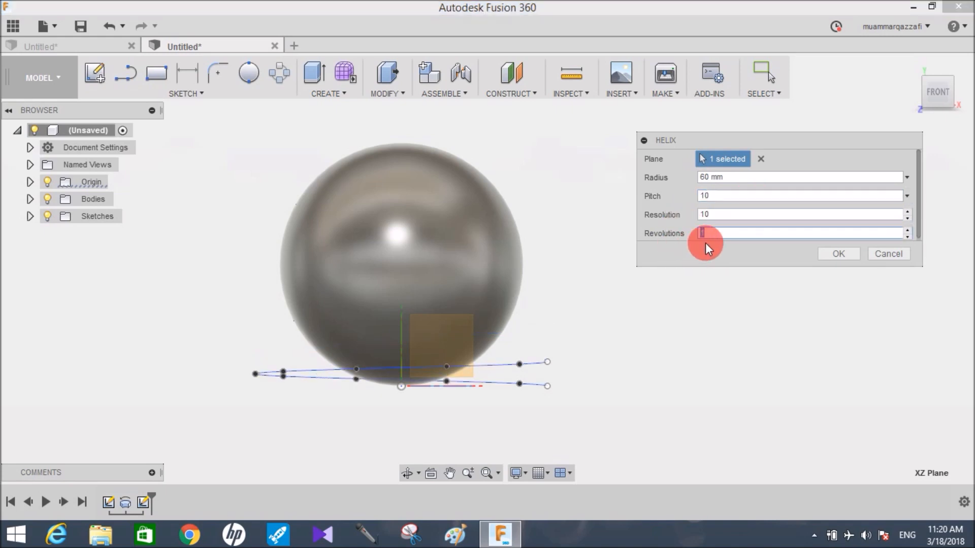
text(10)
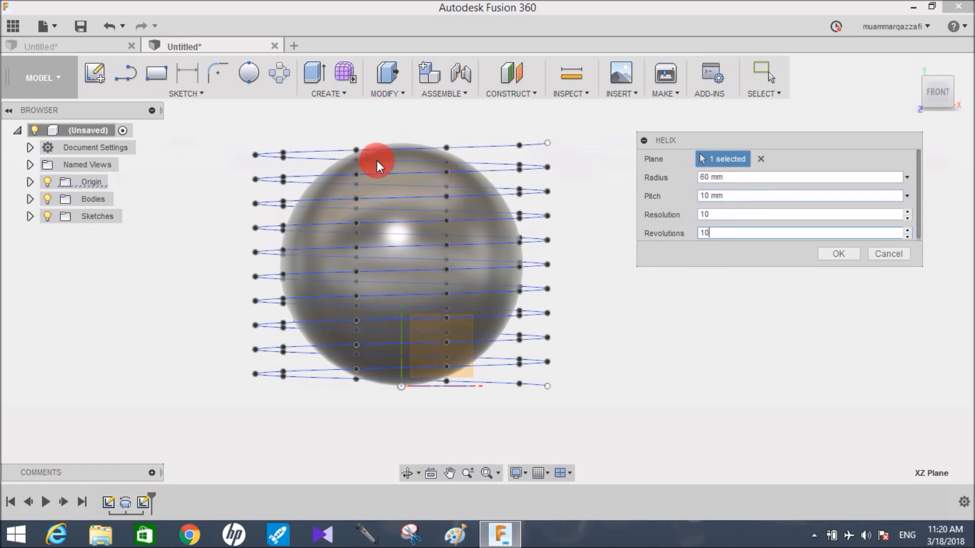
mouse_move(677, 329)
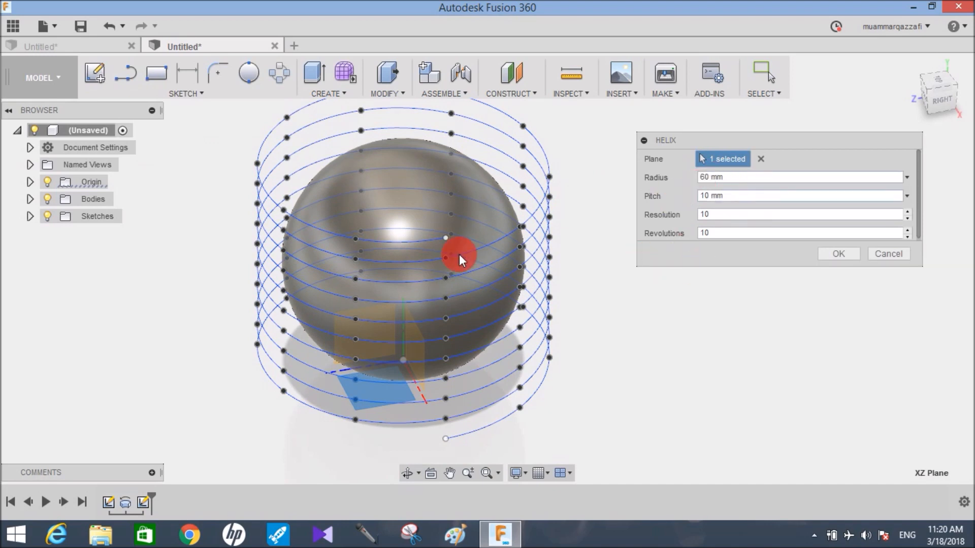
mouse_move(444, 223)
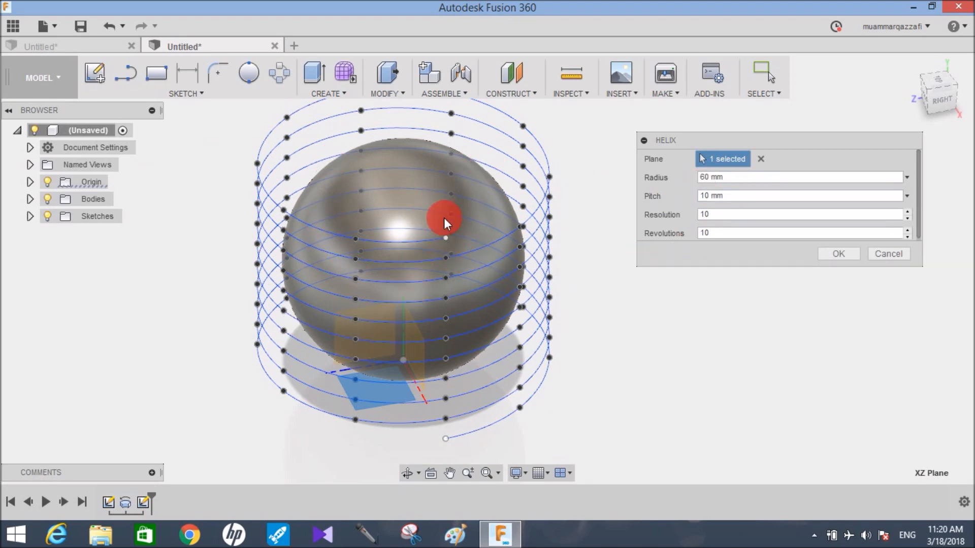
mouse_move(863, 294)
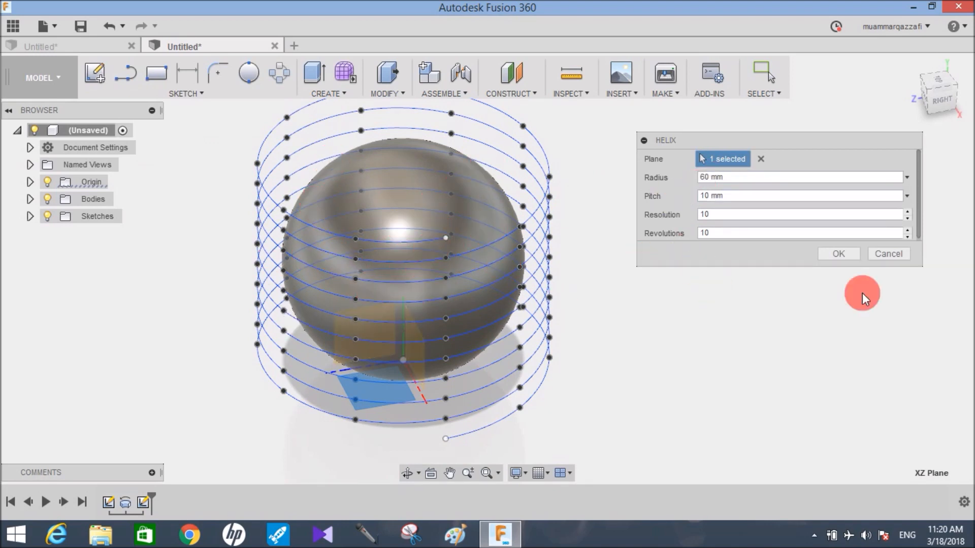
click(838, 254)
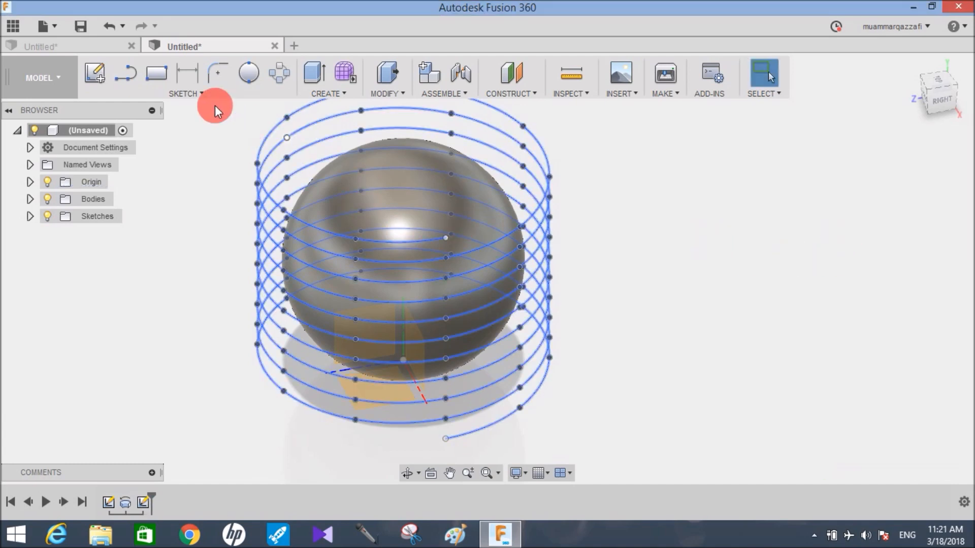
- Create a narrow helix on the XZ plane with radius 5 mm, pitch 10 mm and 10 revolutions through the centre
click(185, 78)
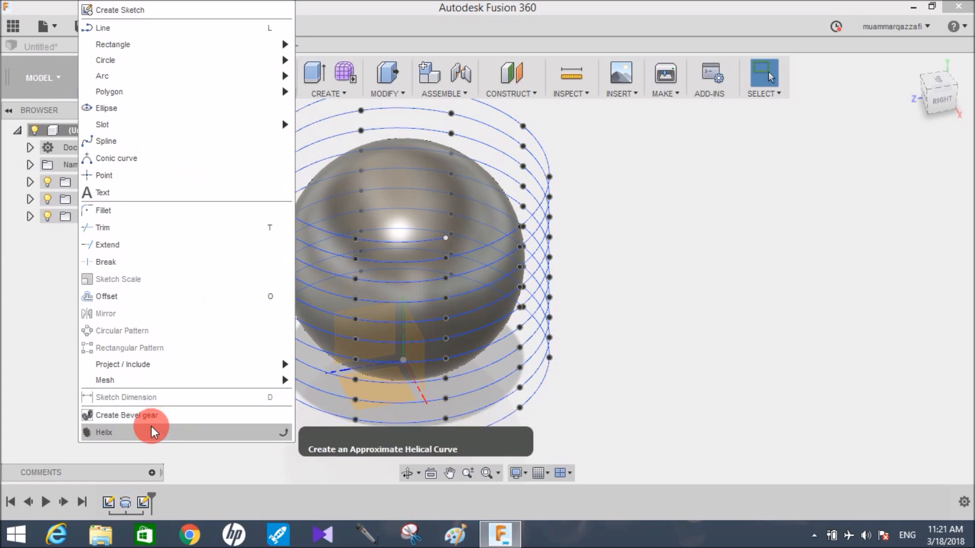
click(103, 433)
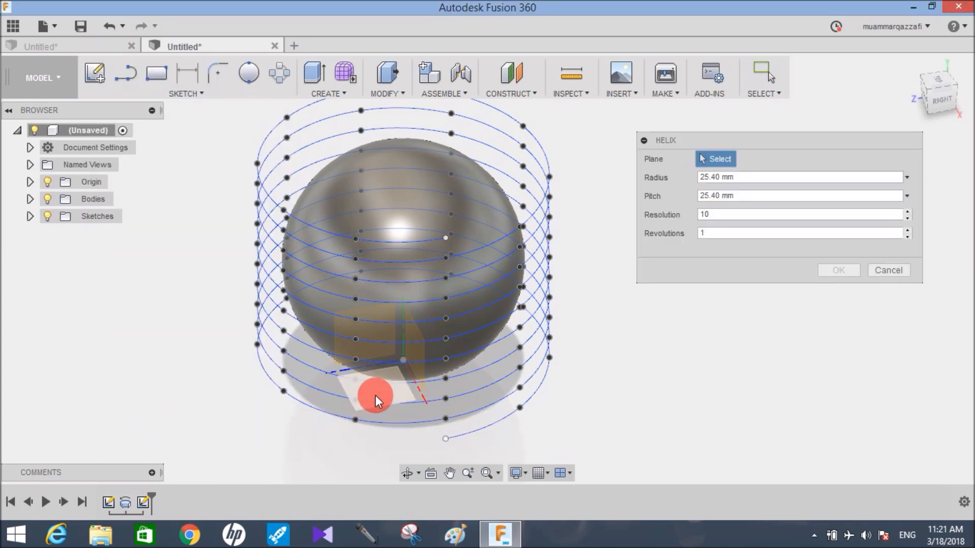
click(376, 398)
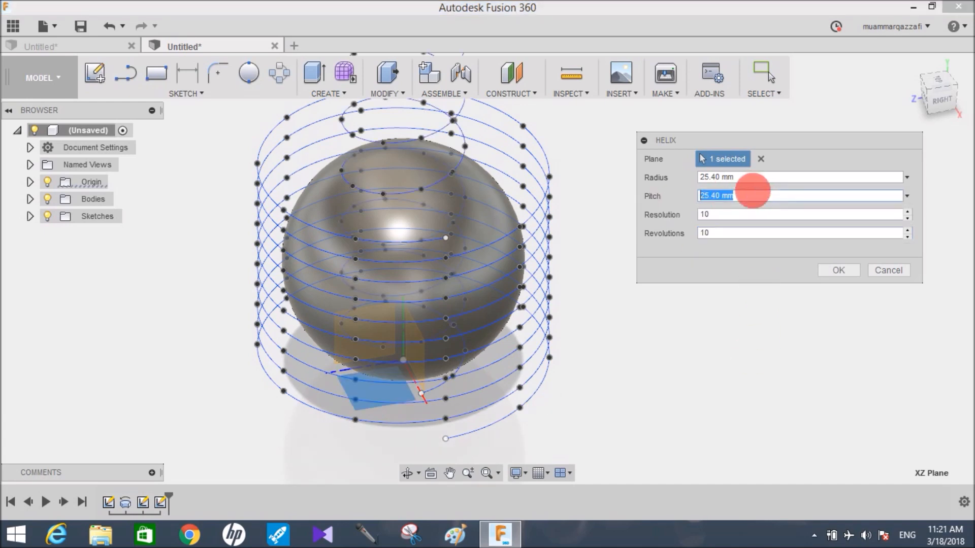
text(10)
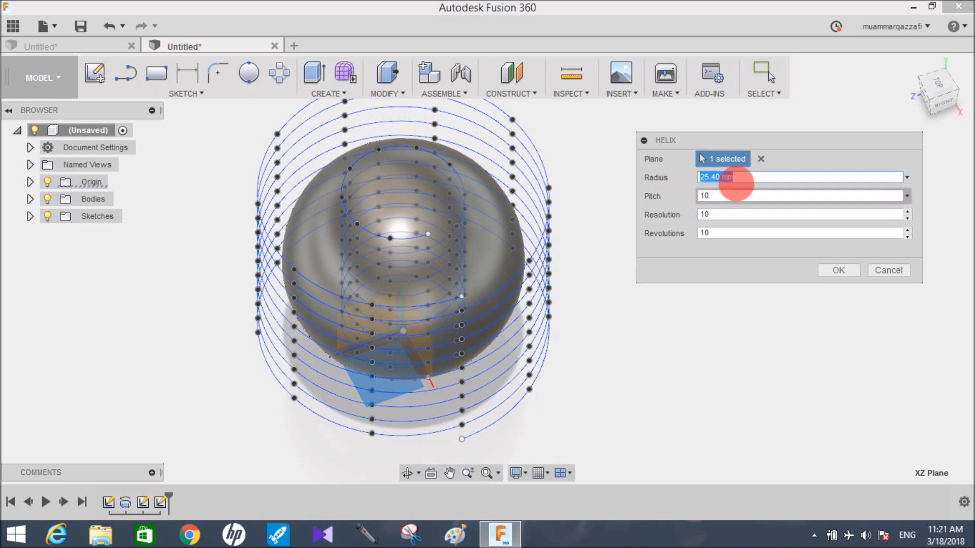
text(5)
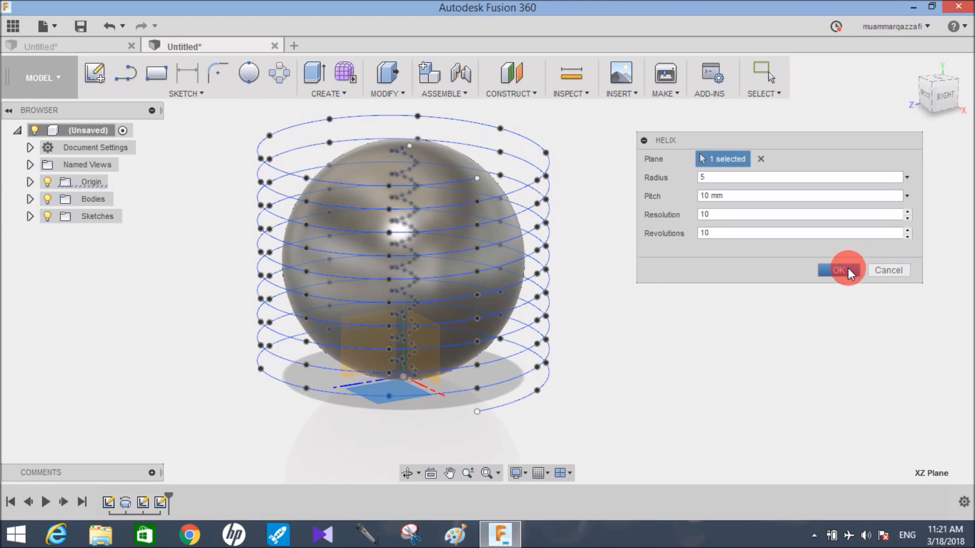
click(839, 270)
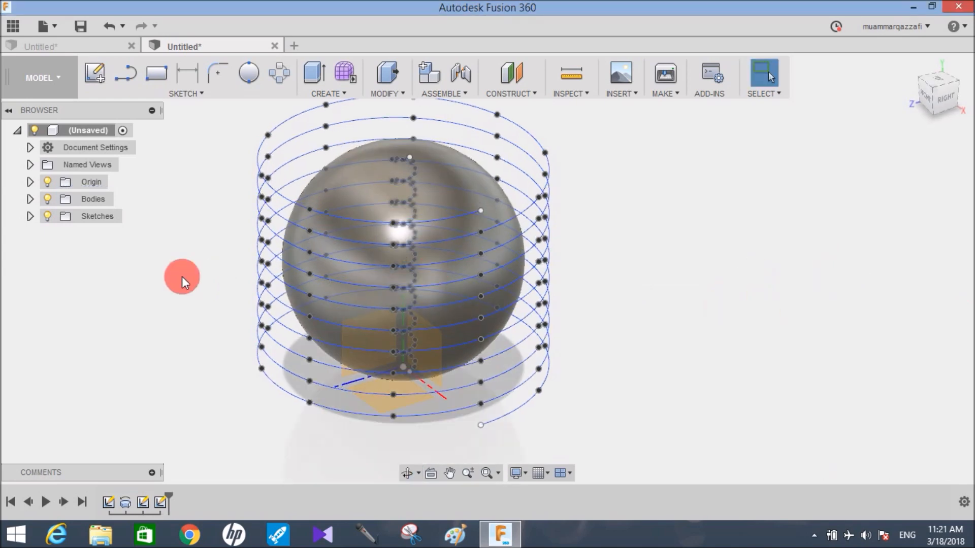
click(29, 198)
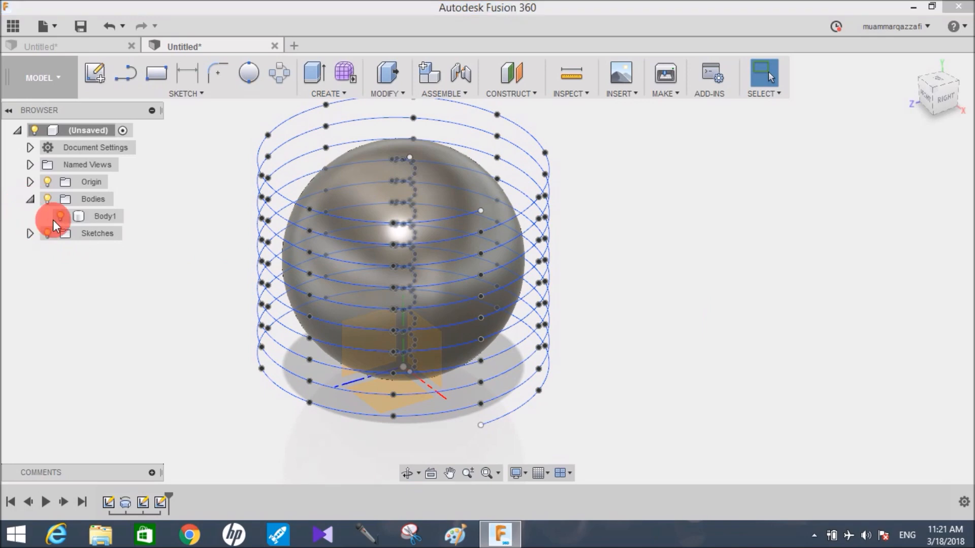
- Hide Body1, sketch a 55 mm line from the helix start on the bottom plane, and switch to the Patch workspace
click(60, 216)
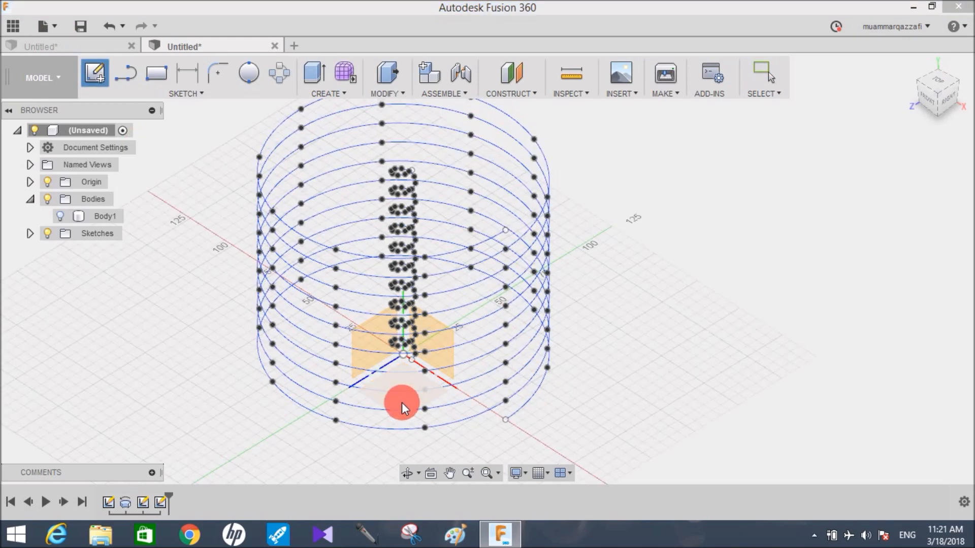
click(935, 82)
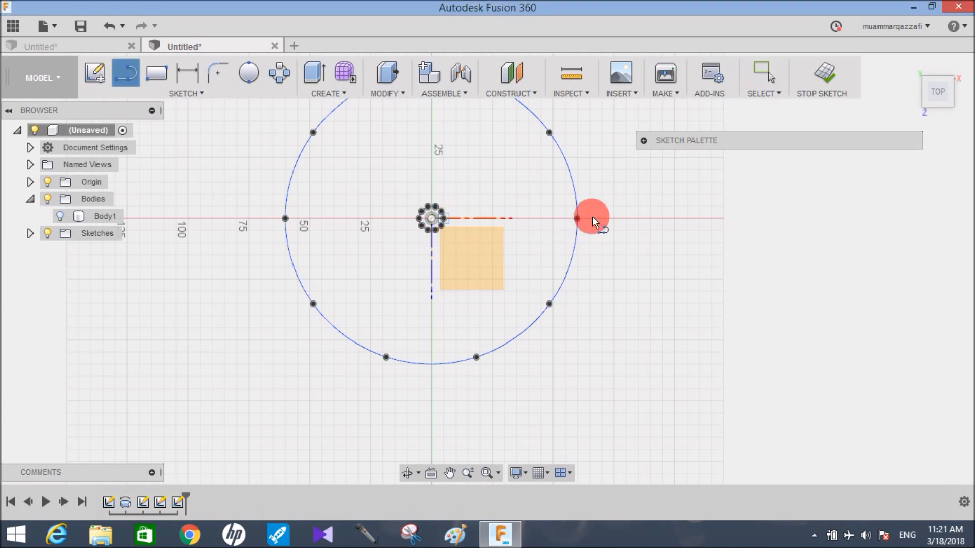
click(577, 219)
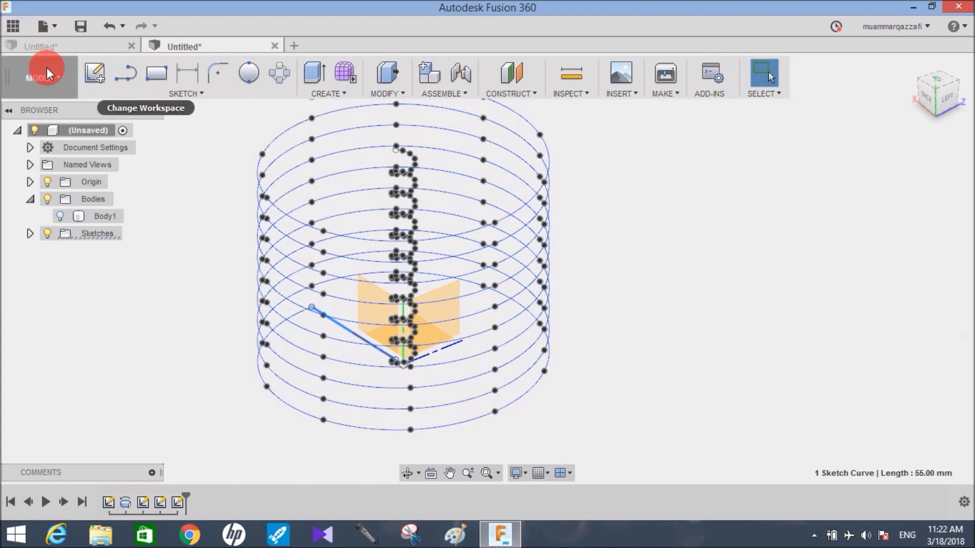
click(41, 76)
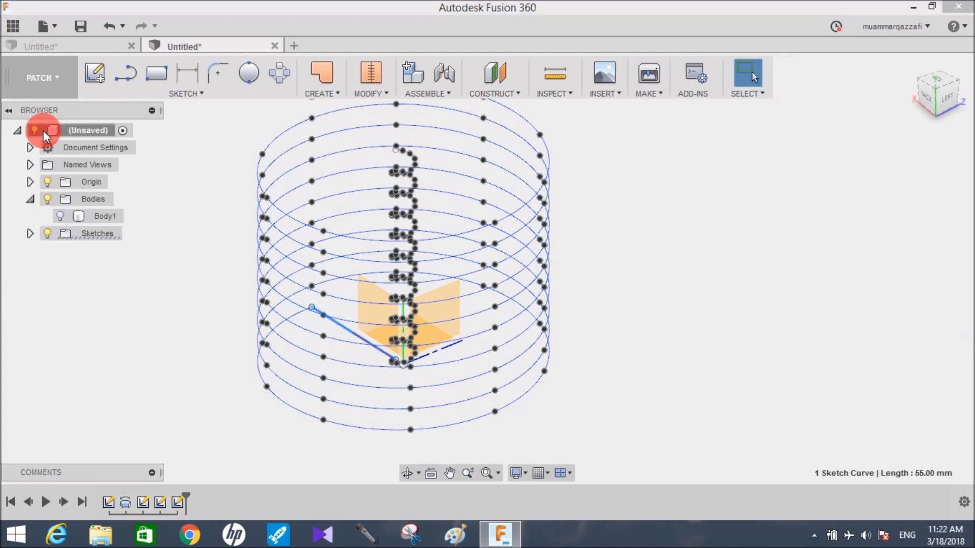
- Sweep the line along the centre axis with the helix as guide rail into a spiral ramp surface, then unhide Body1
click(322, 78)
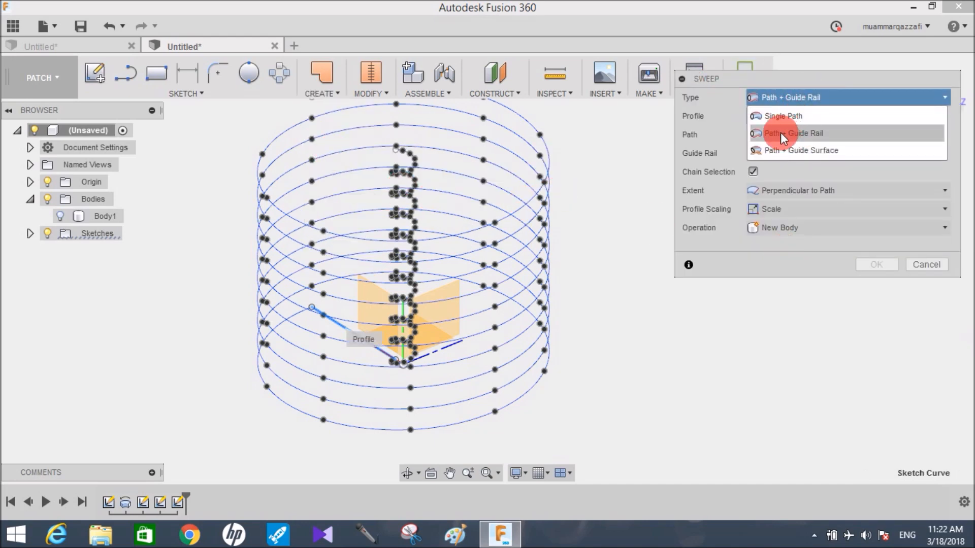
mouse_move(793, 137)
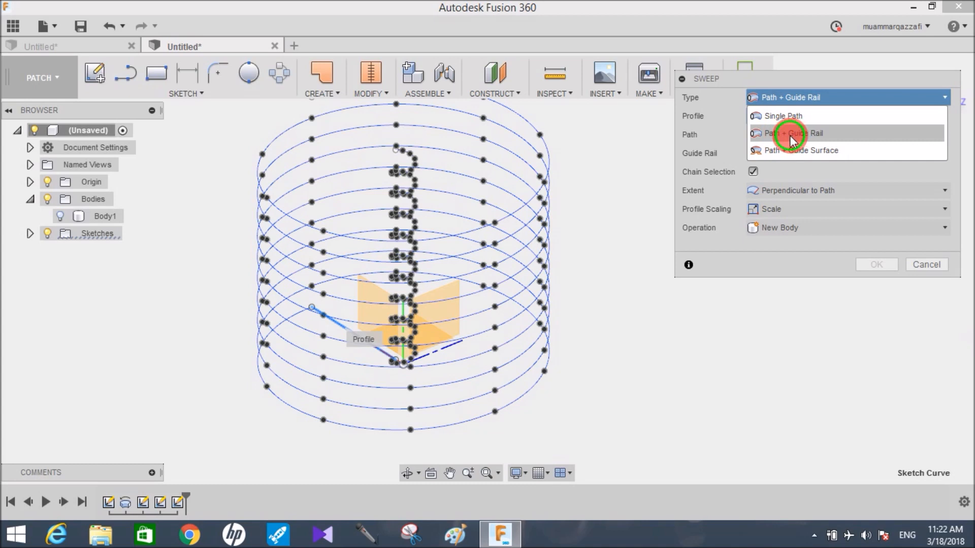
click(793, 133)
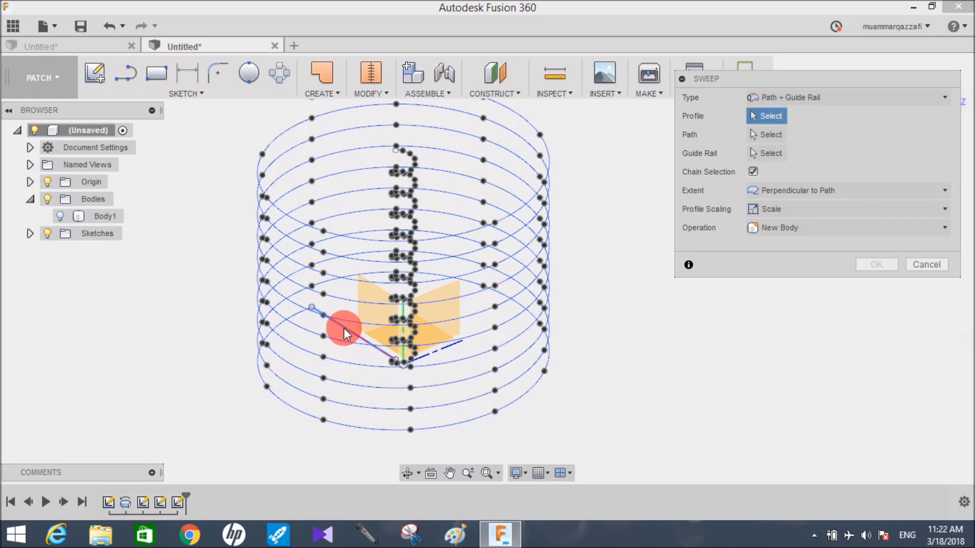
click(343, 328)
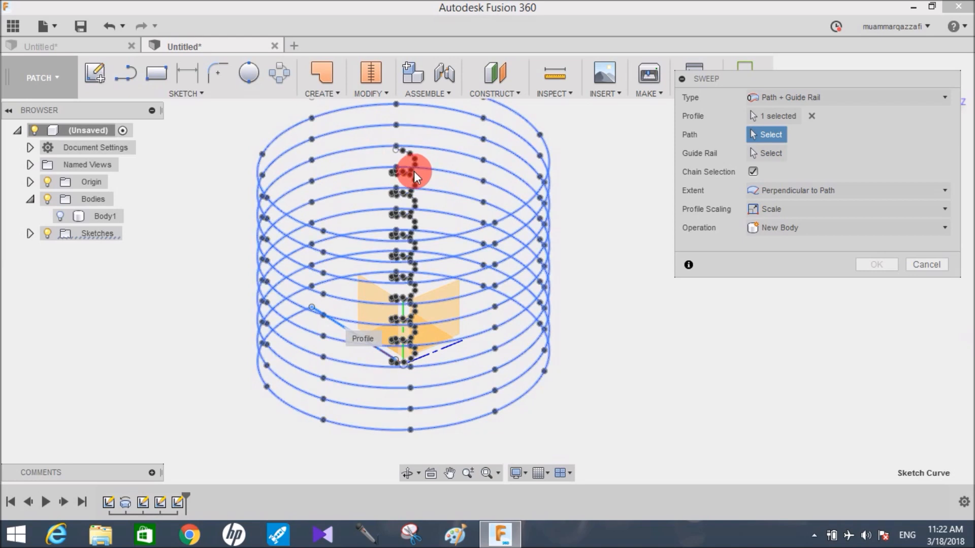
click(410, 174)
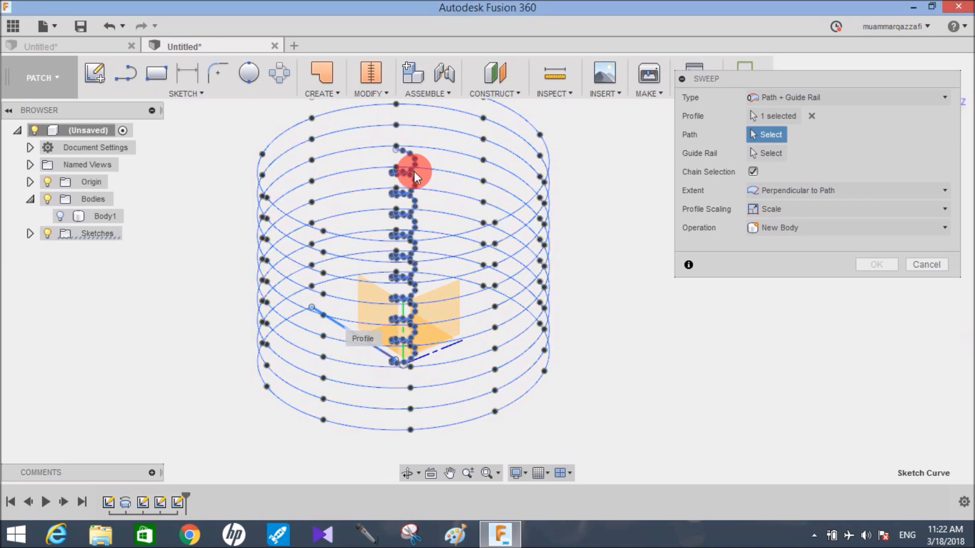
click(409, 173)
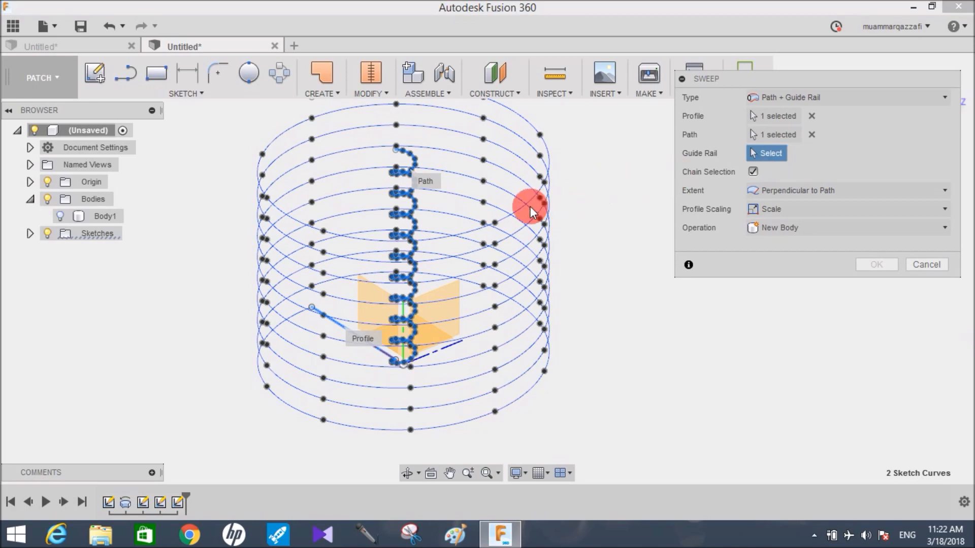
click(531, 205)
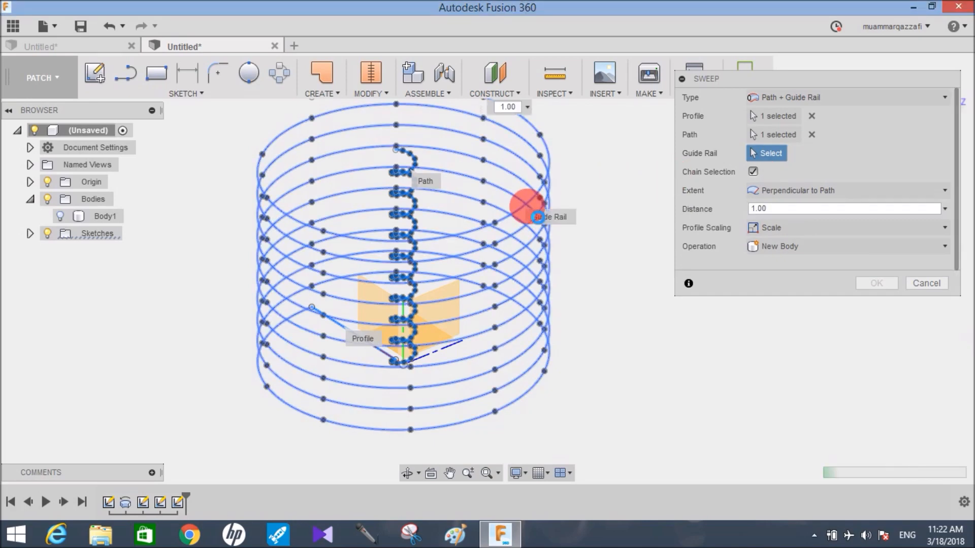
click(527, 208)
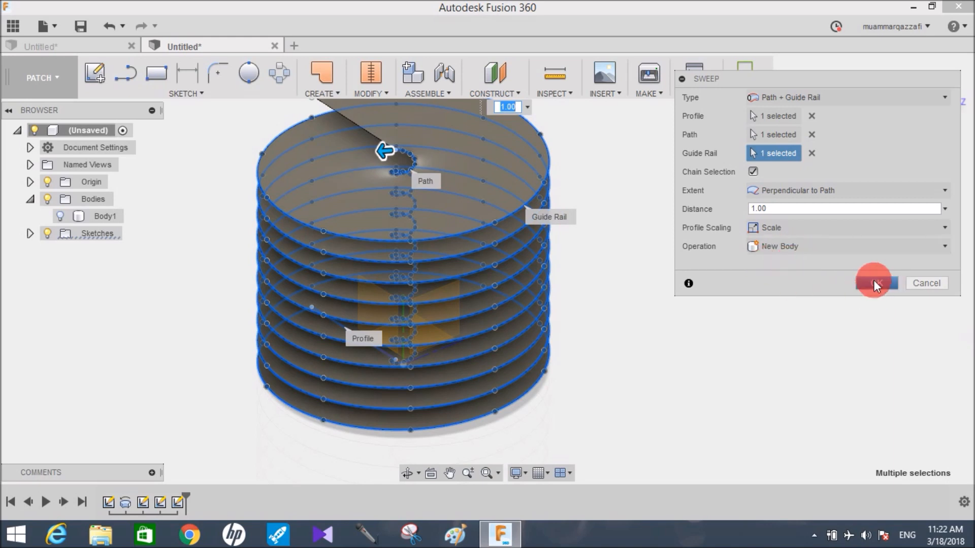
click(874, 284)
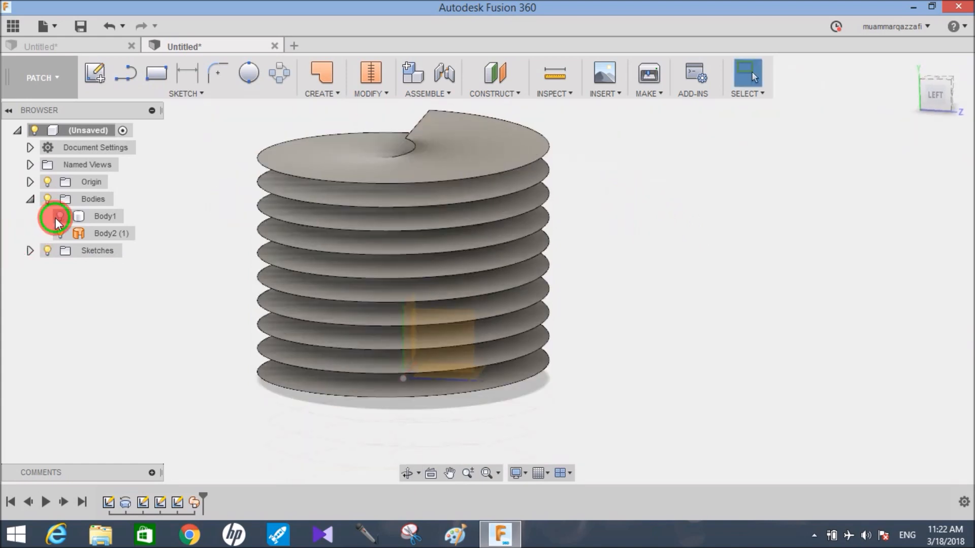
click(369, 77)
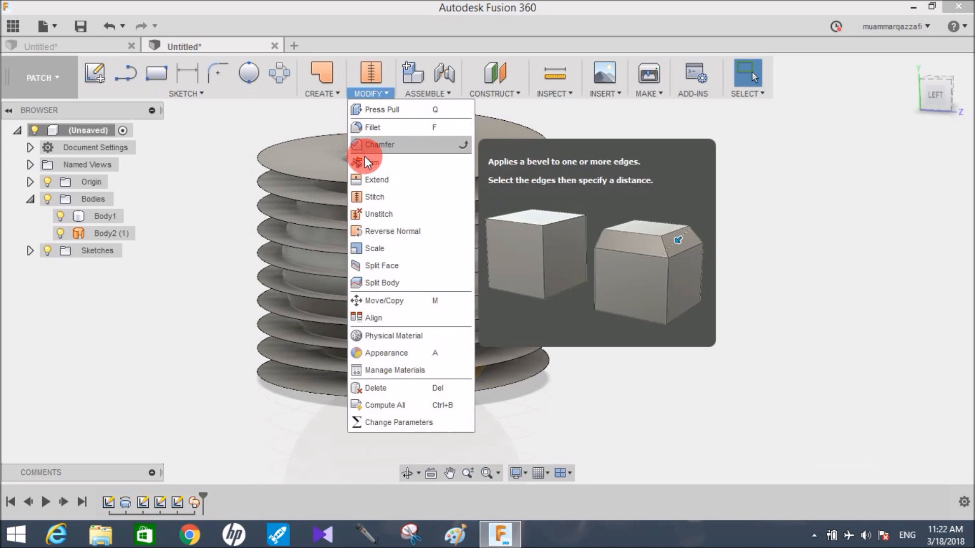
- Trim the spiral ramp surface with the sphere, removing the portions outside it
click(372, 162)
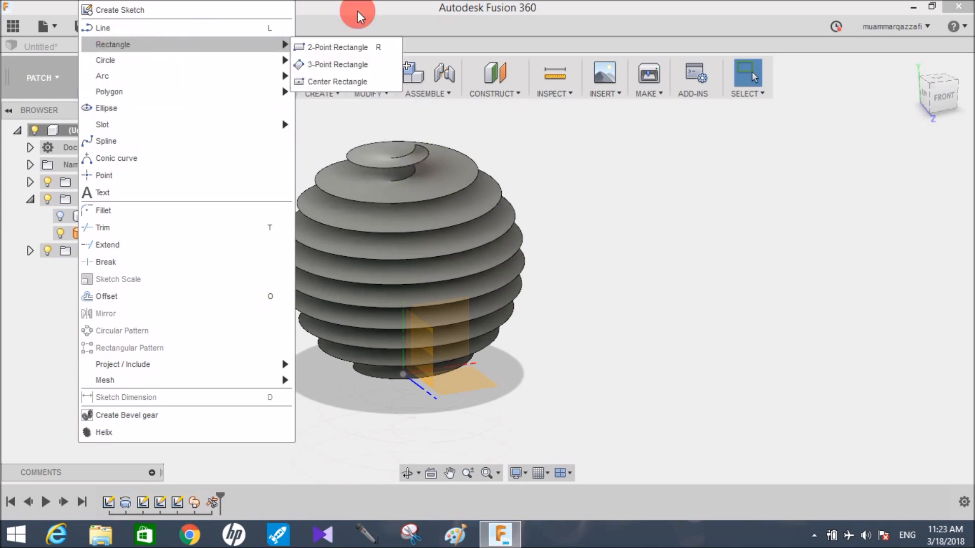
mouse_move(181, 416)
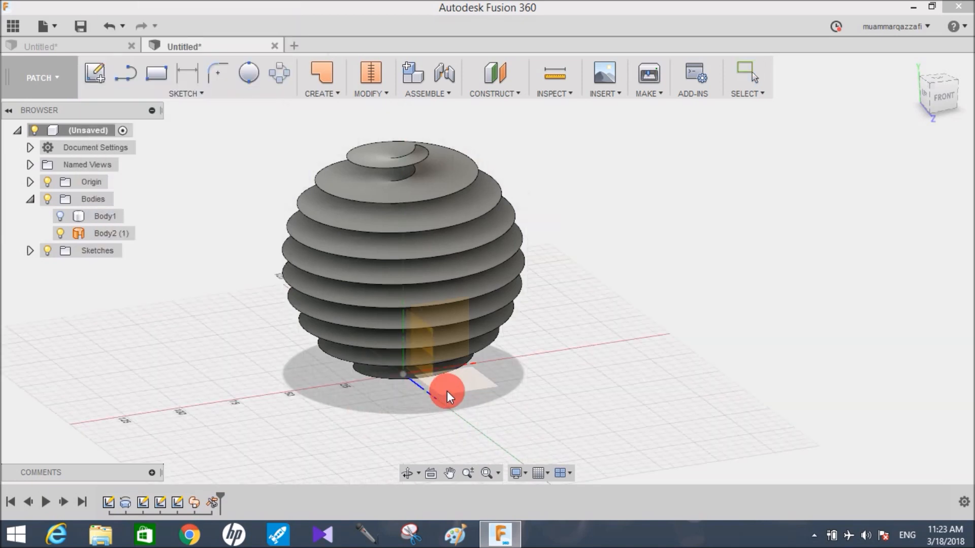
- Project the fins' outer edge into a sketch as a spherical helix curve and hide both bodies
click(935, 90)
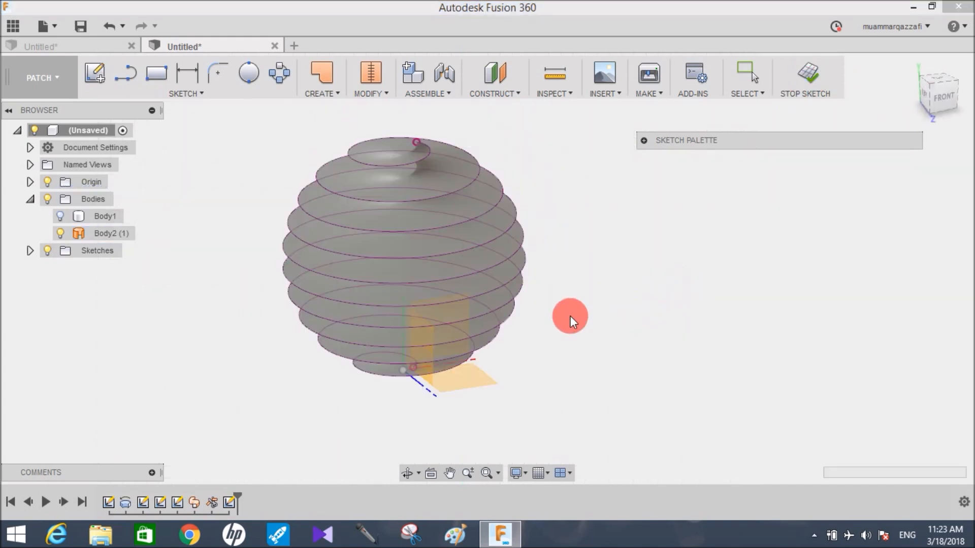
click(804, 75)
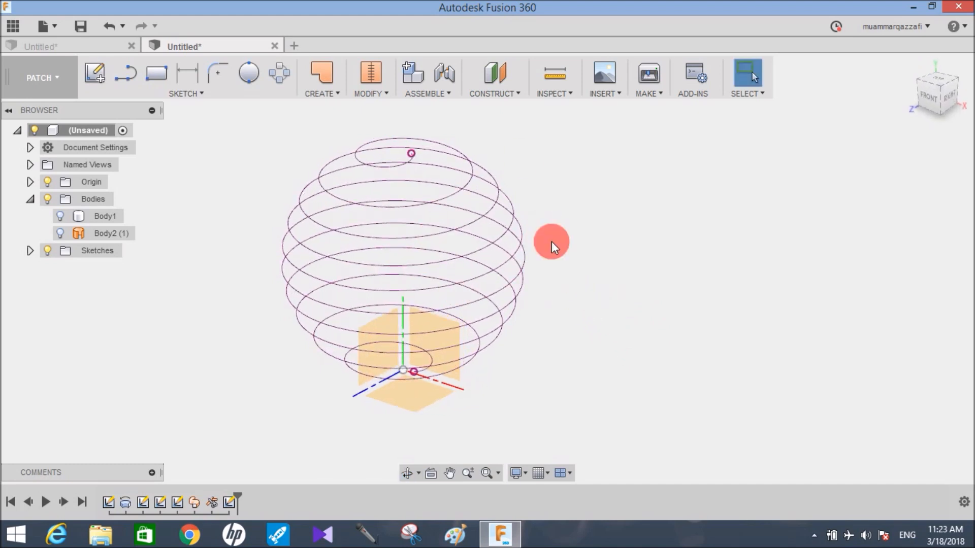
- Back in the Model workspace, run a 5 mm circular pipe along the spherical helix to form the coil spring
click(41, 78)
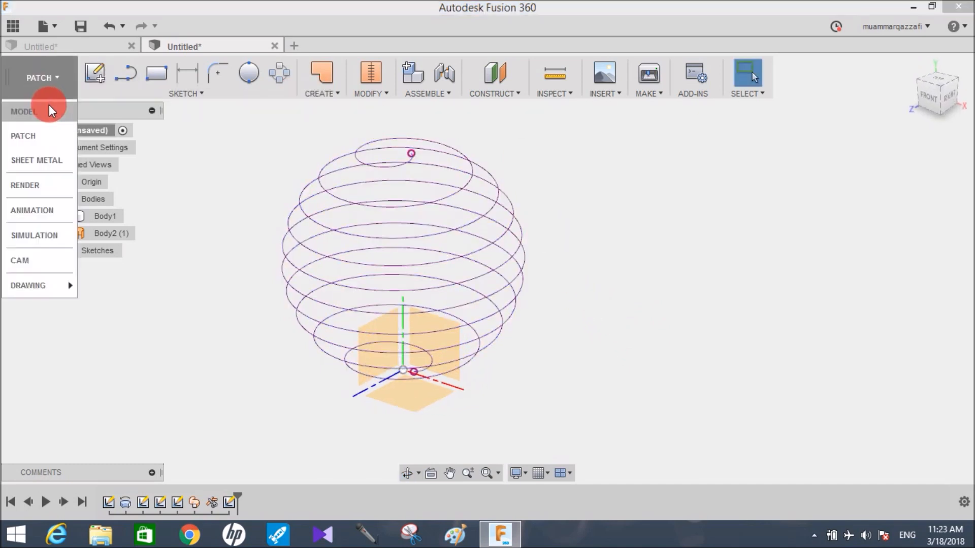
click(328, 79)
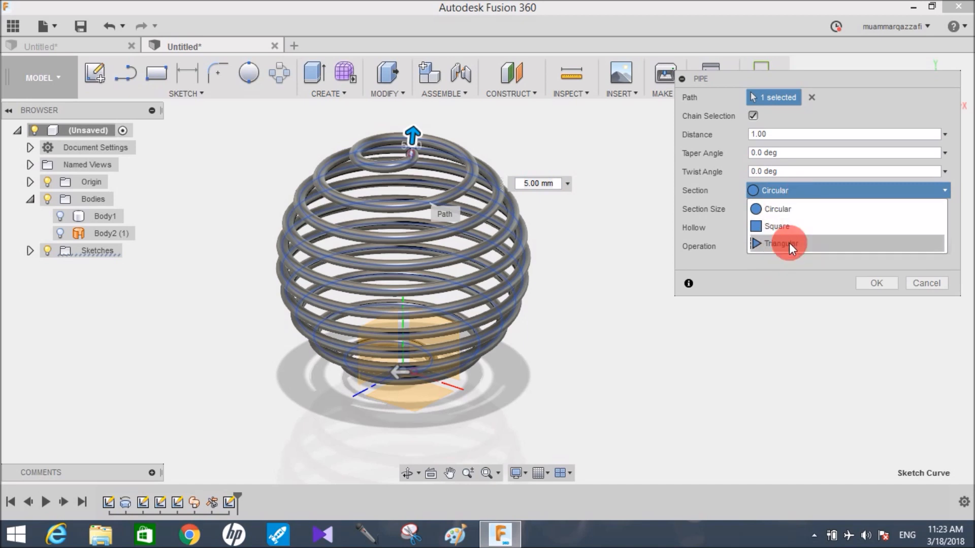
click(774, 209)
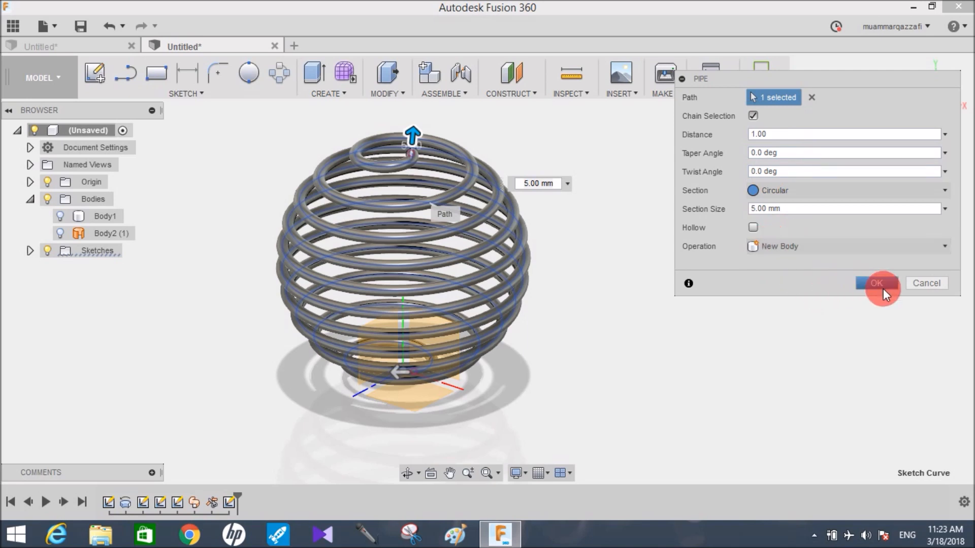
click(877, 283)
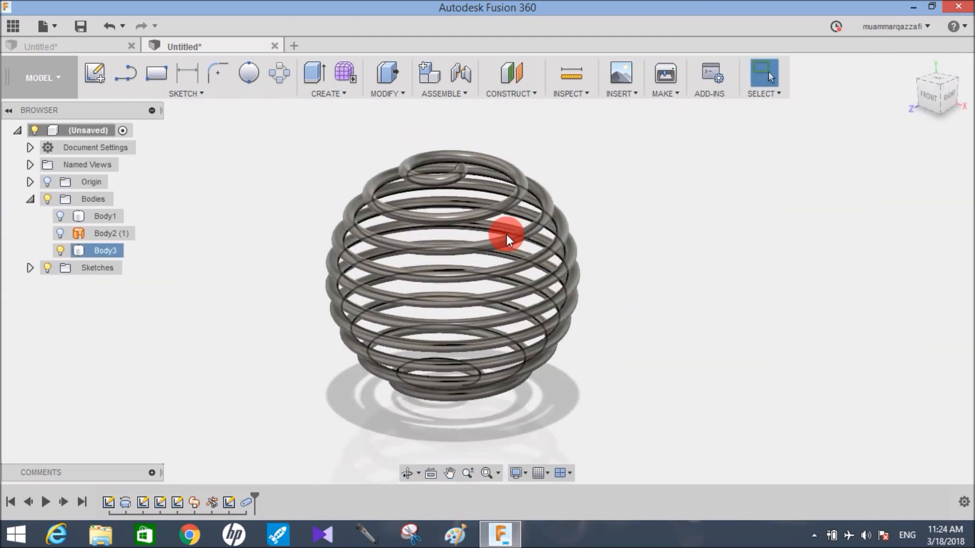
click(634, 211)
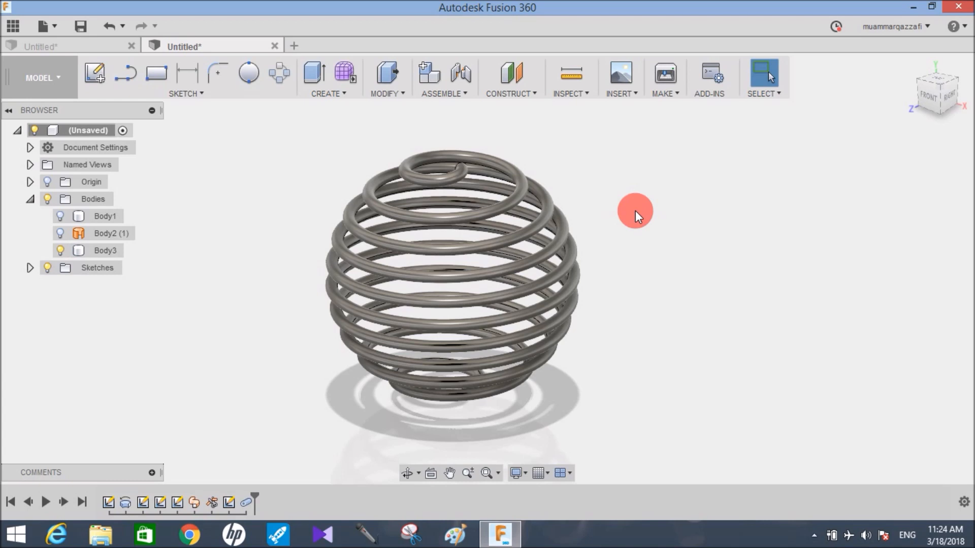
mouse_move(631, 215)
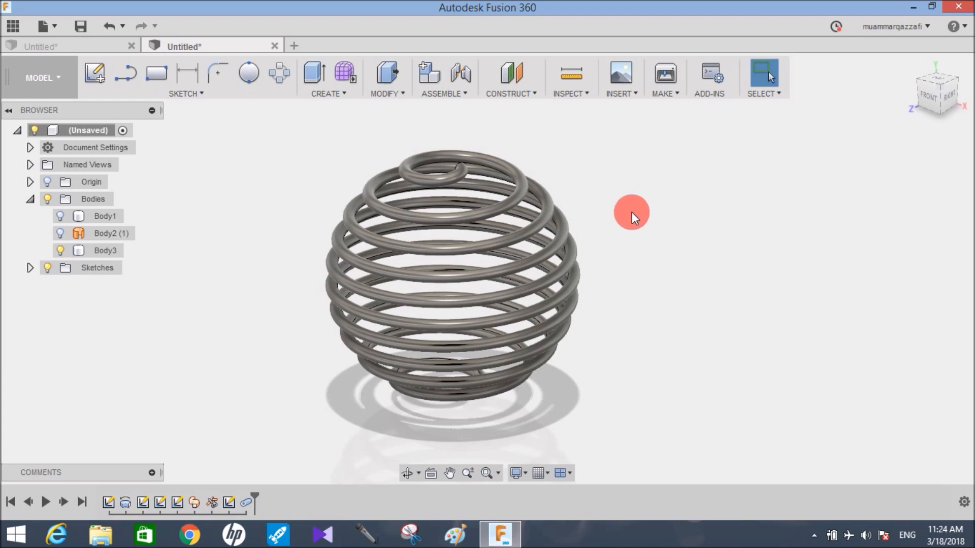
mouse_move(595, 238)
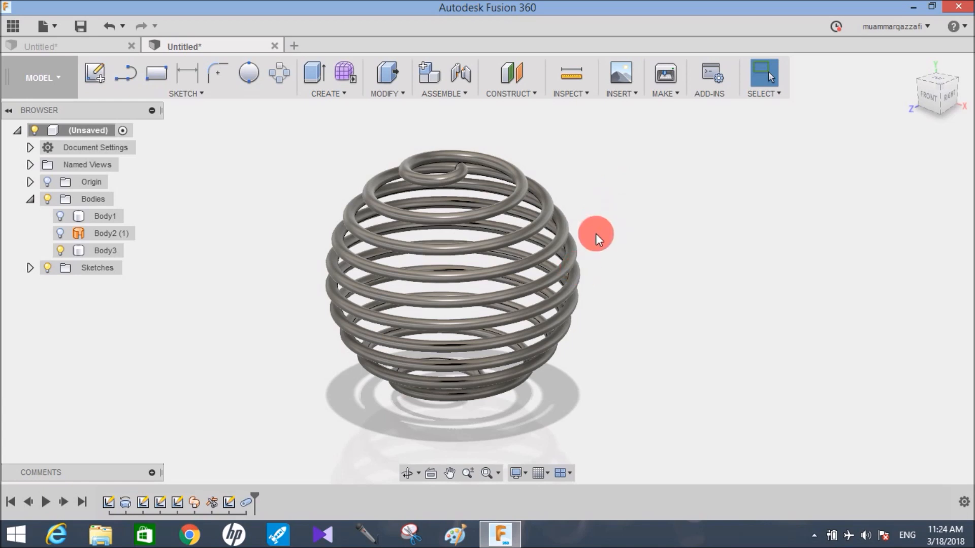